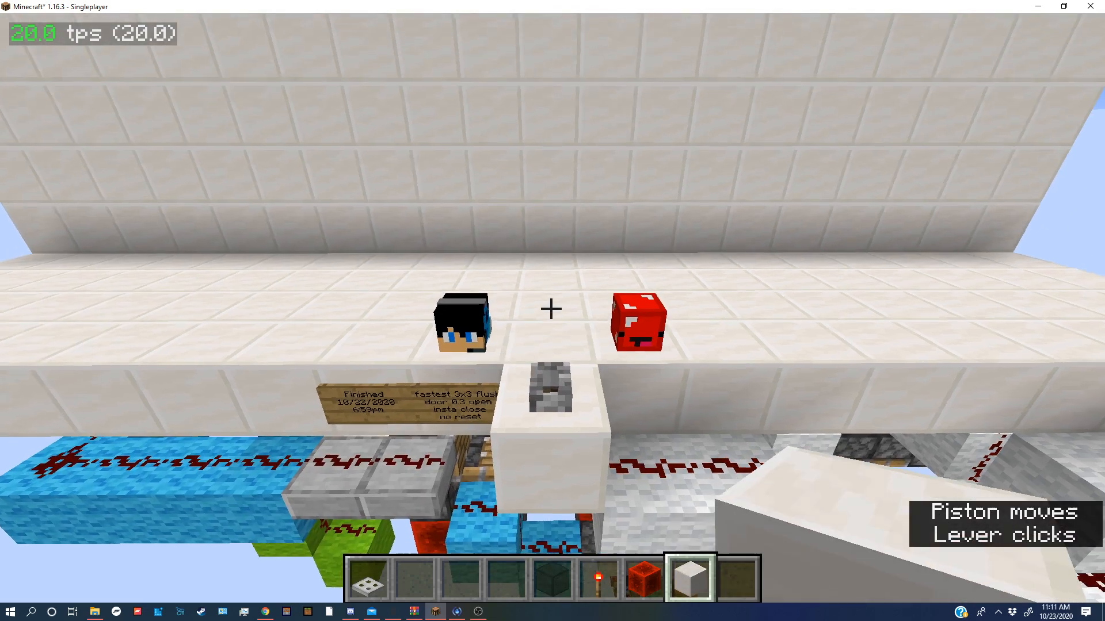
pyautogui.moveTo(550, 309)
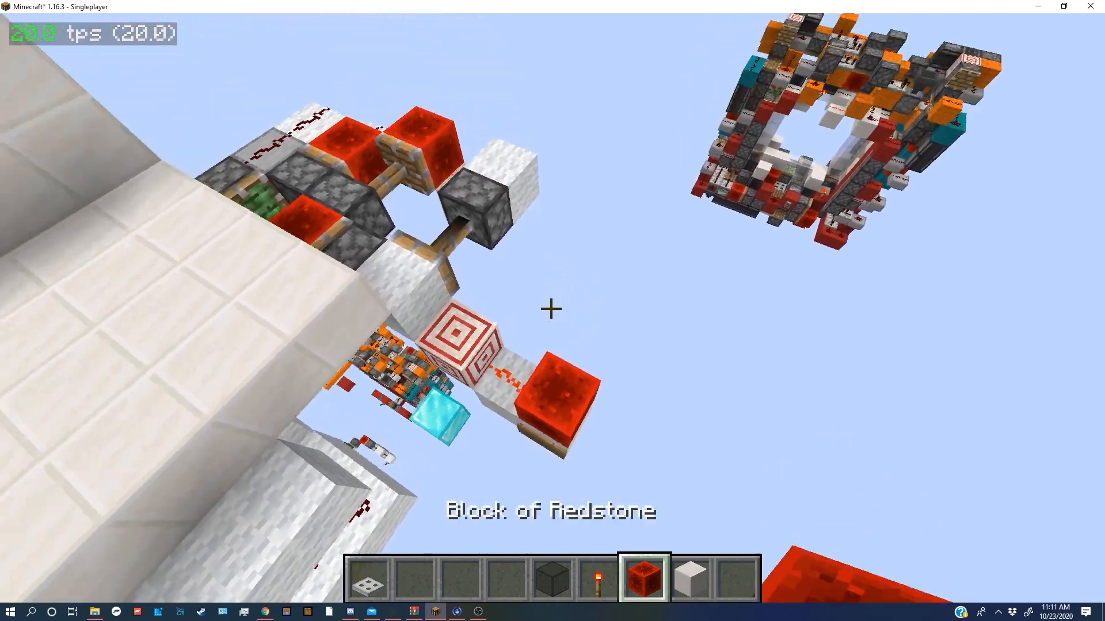
pyautogui.moveTo(552, 308)
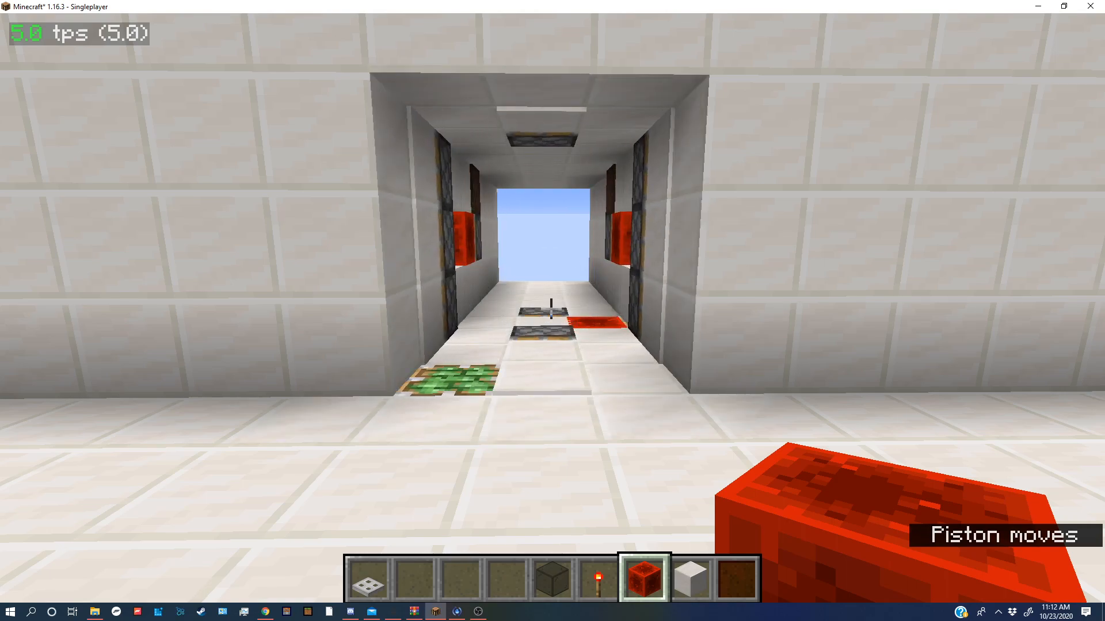
pyautogui.moveTo(553, 308)
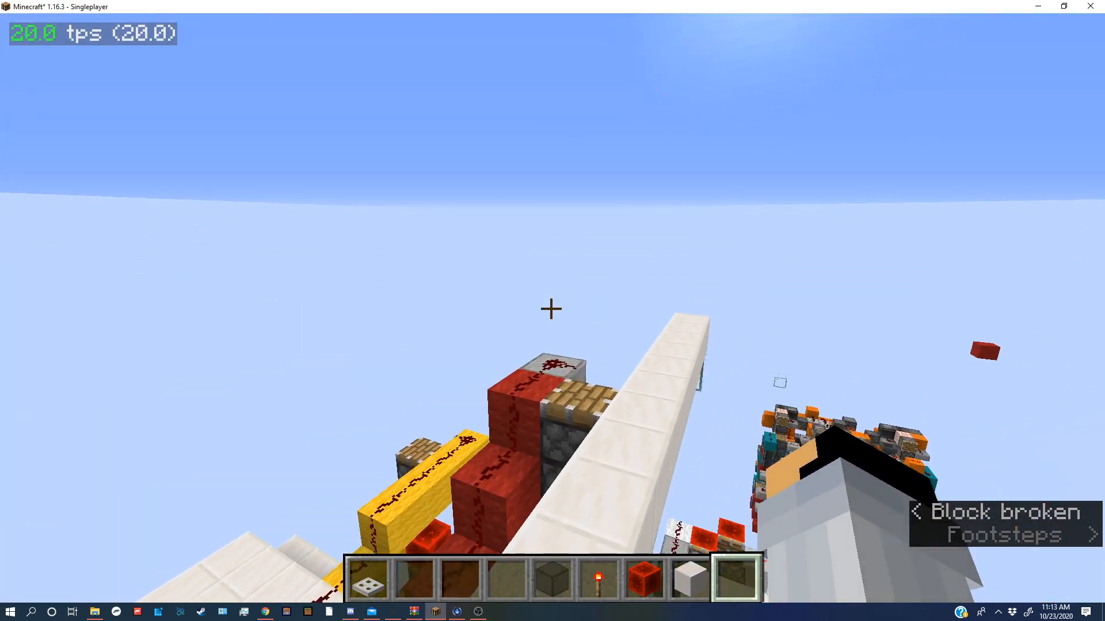
pyautogui.moveTo(550, 309)
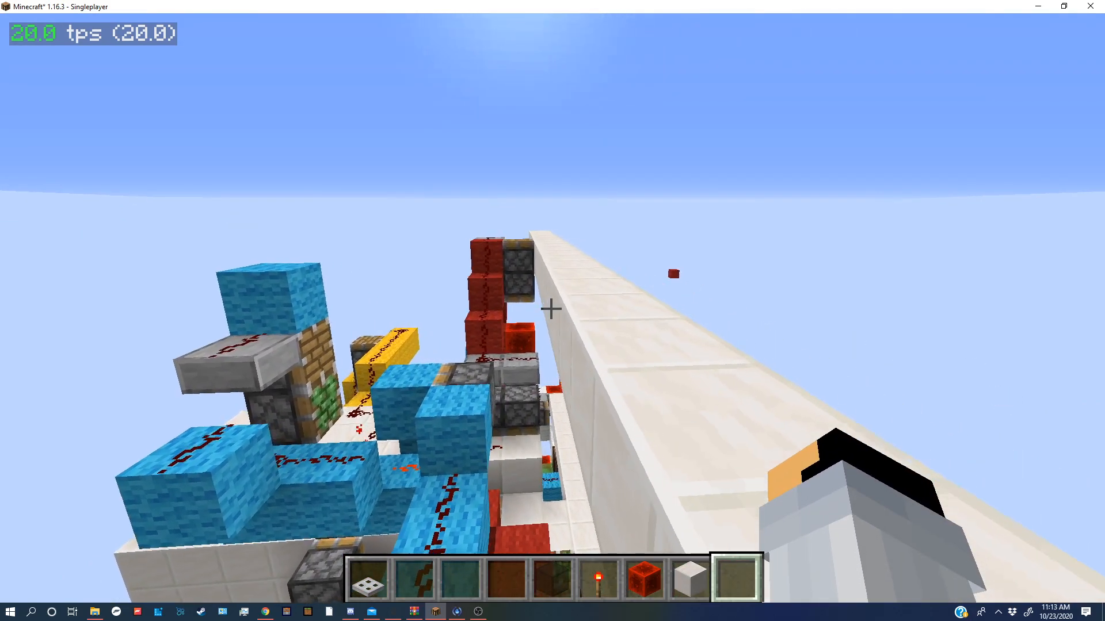
# Flip the lever on the wall top to run the door with its circuitry in view
pyautogui.click(551, 309)
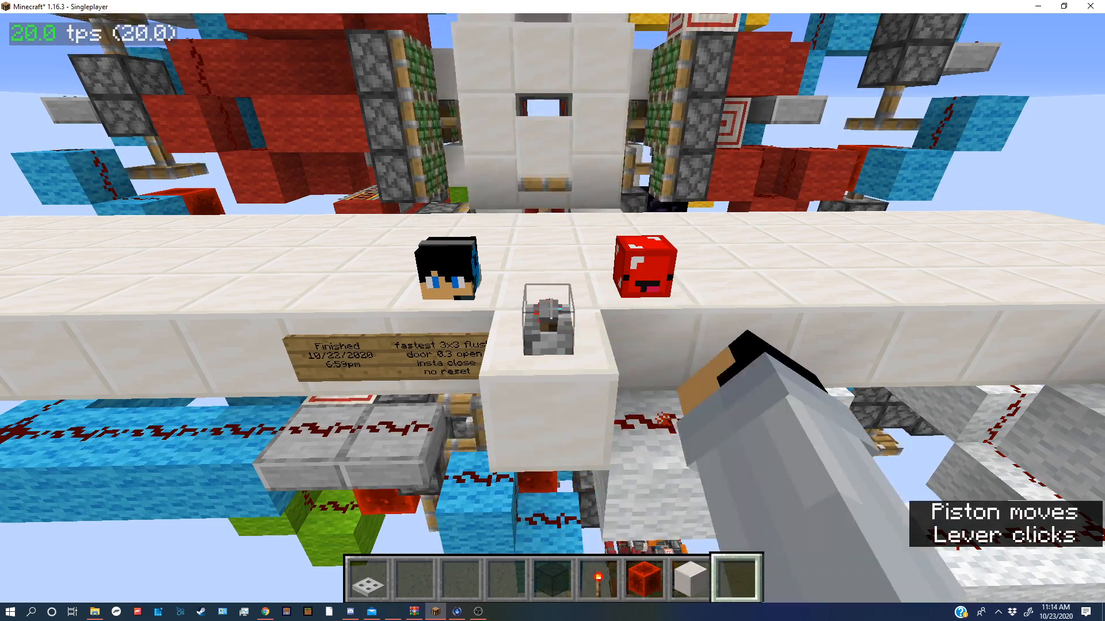
pyautogui.moveTo(552, 309)
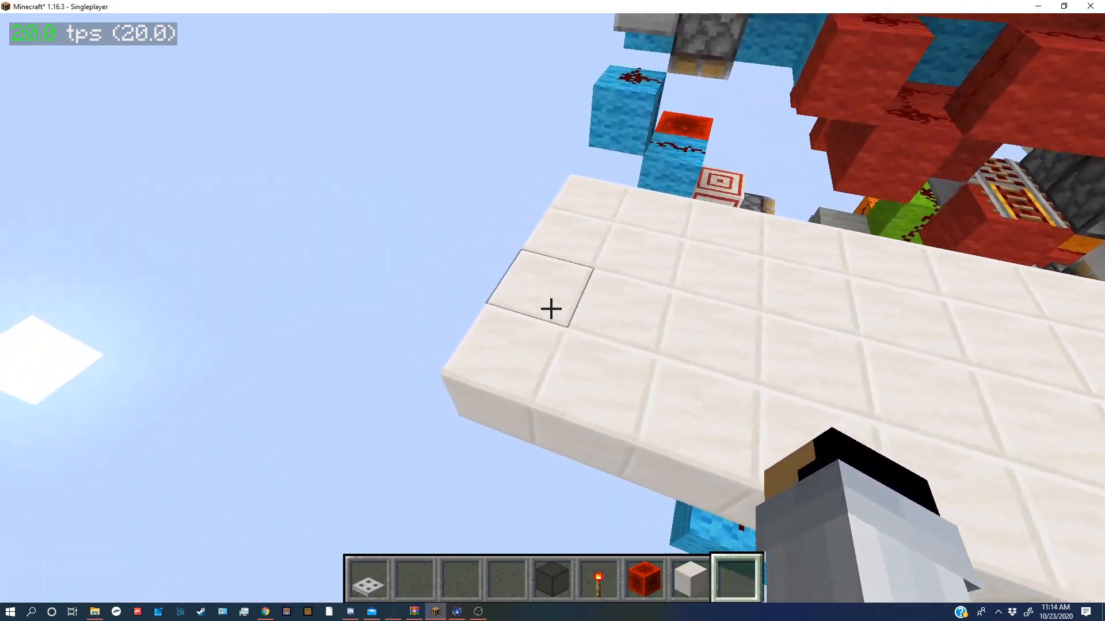
# Break a quartz block above the door to expose the redstone wiring beneath
pyautogui.click(551, 308)
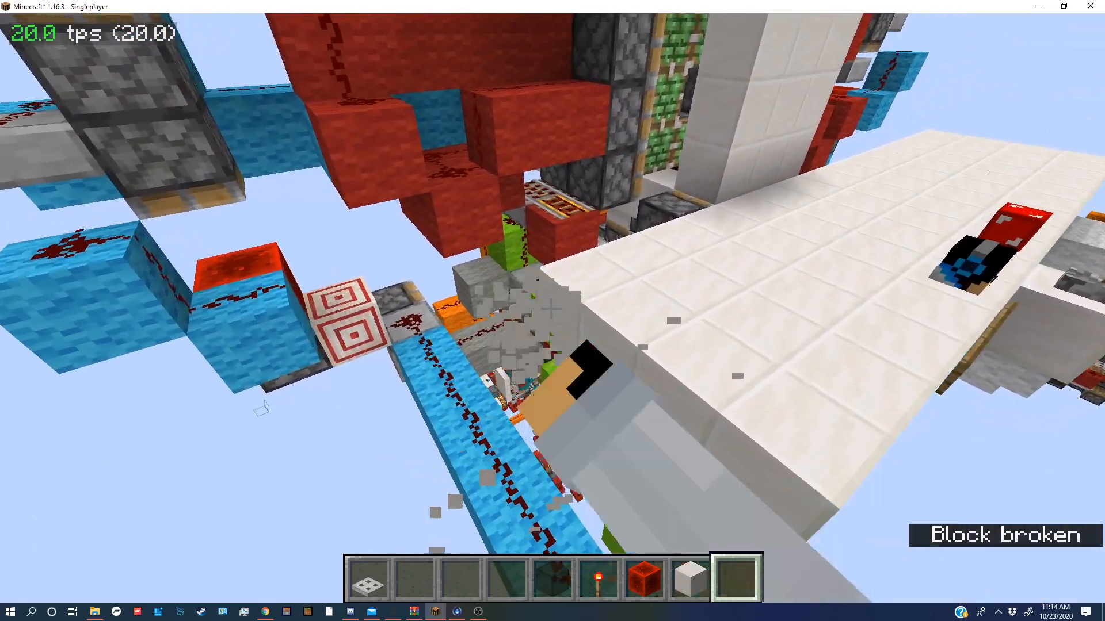
pyautogui.moveTo(553, 310)
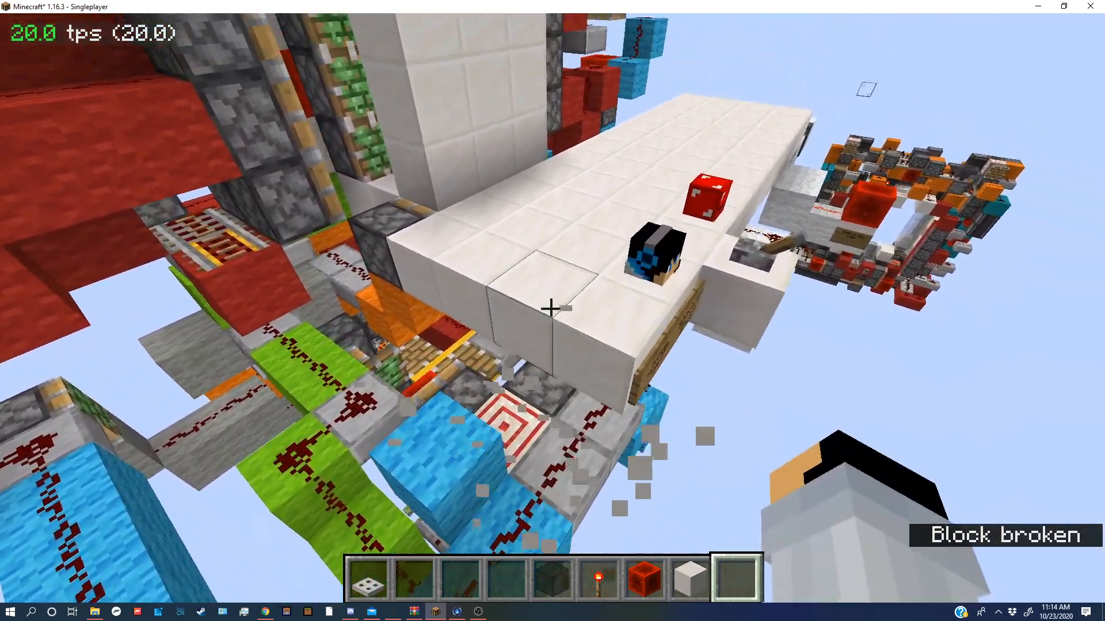
pyautogui.moveTo(552, 308)
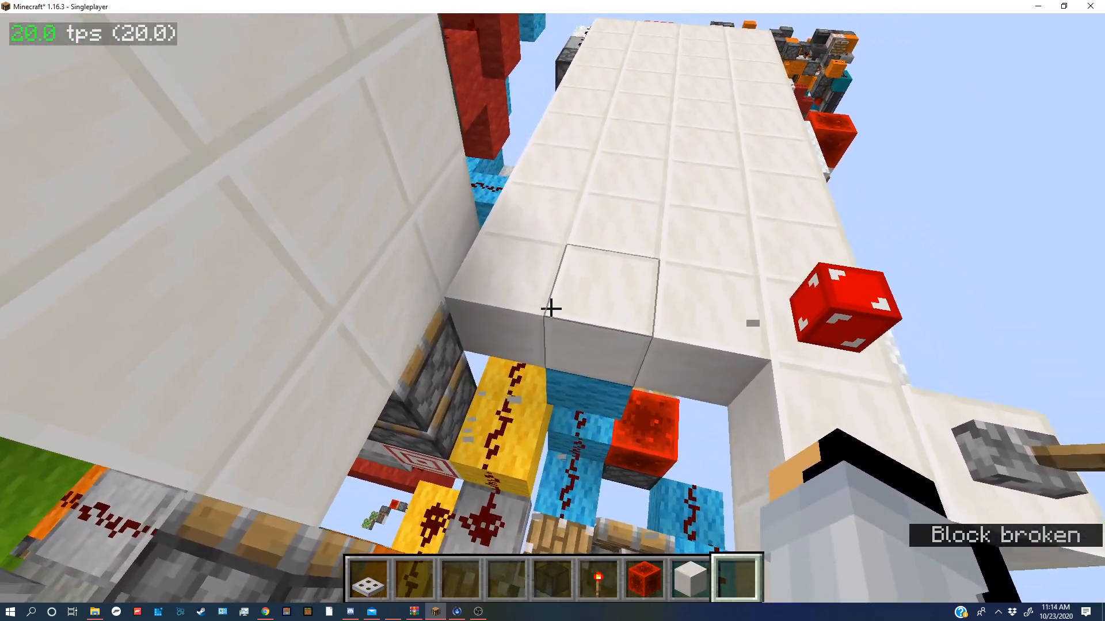
pyautogui.moveTo(552, 309)
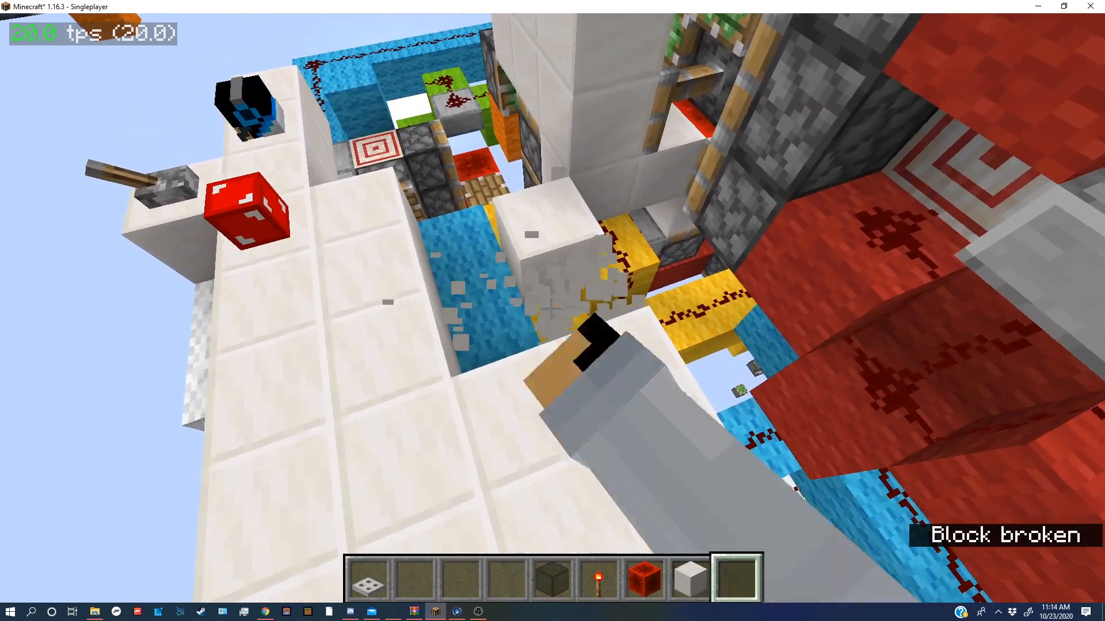
pyautogui.moveTo(552, 311)
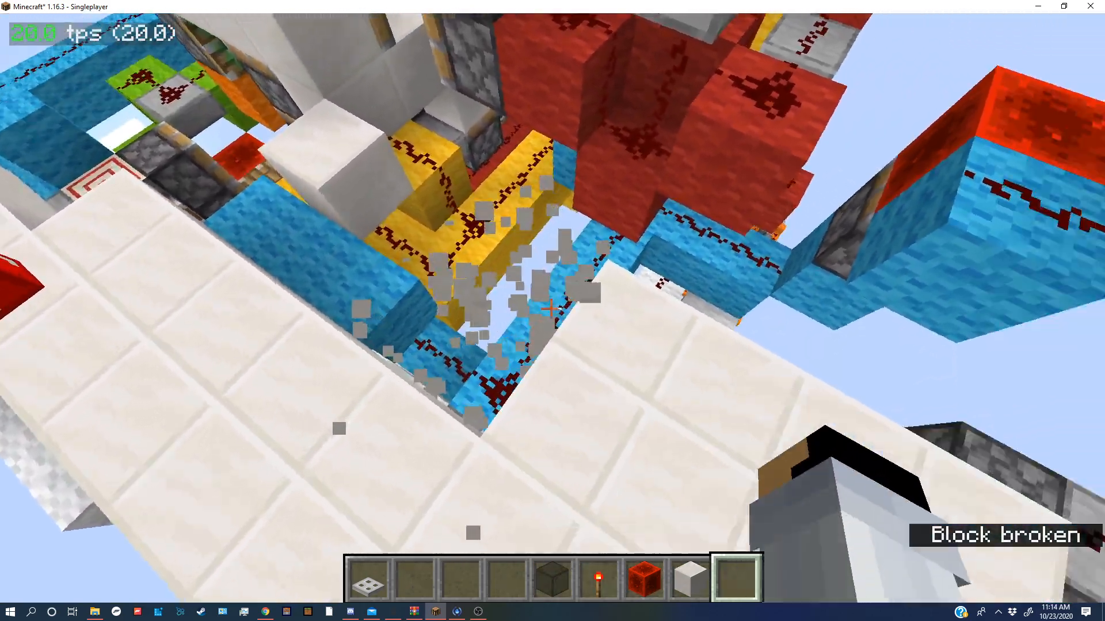
pyautogui.moveTo(553, 295)
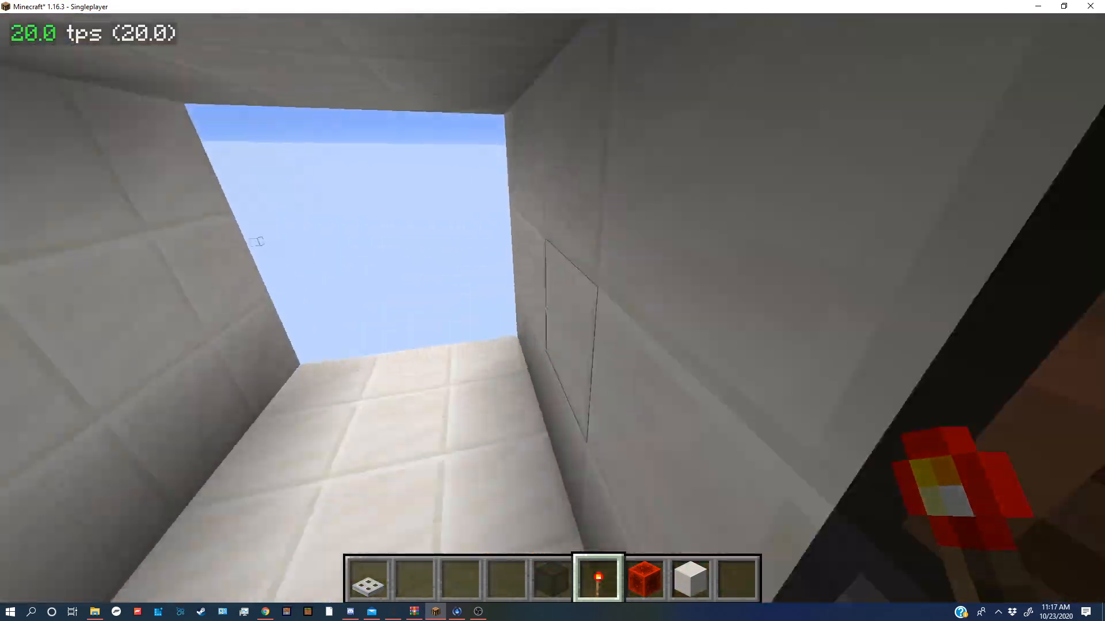
# Bring up the creative inventory from inside the open doorway
pyautogui.press('e')
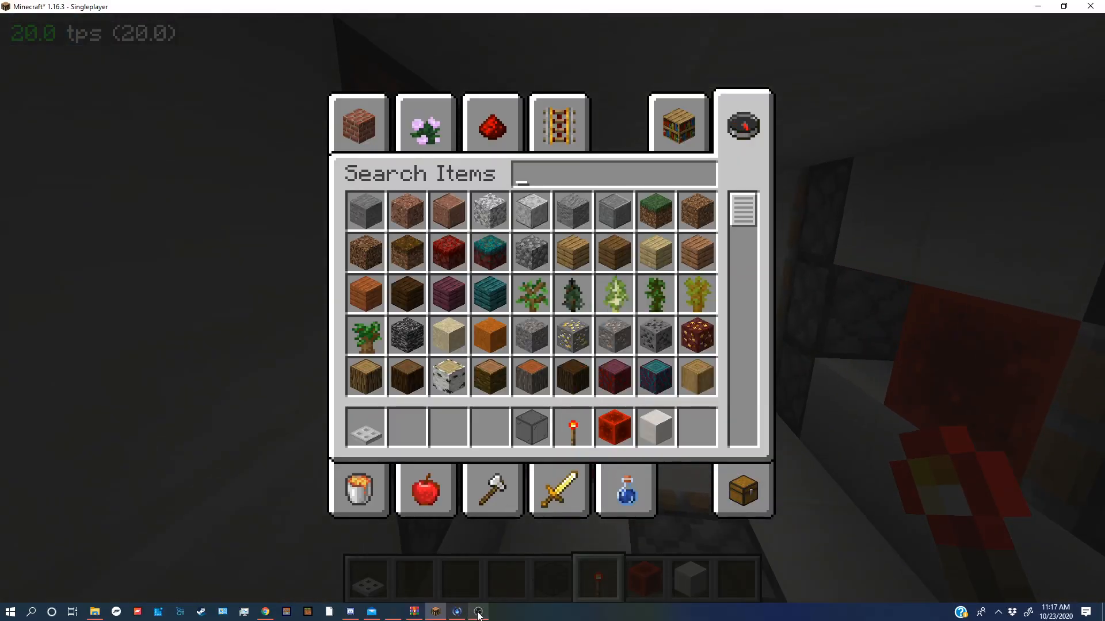
# Dismiss the inventory and look out through the open 3x3 doorway
pyautogui.press('Escape')
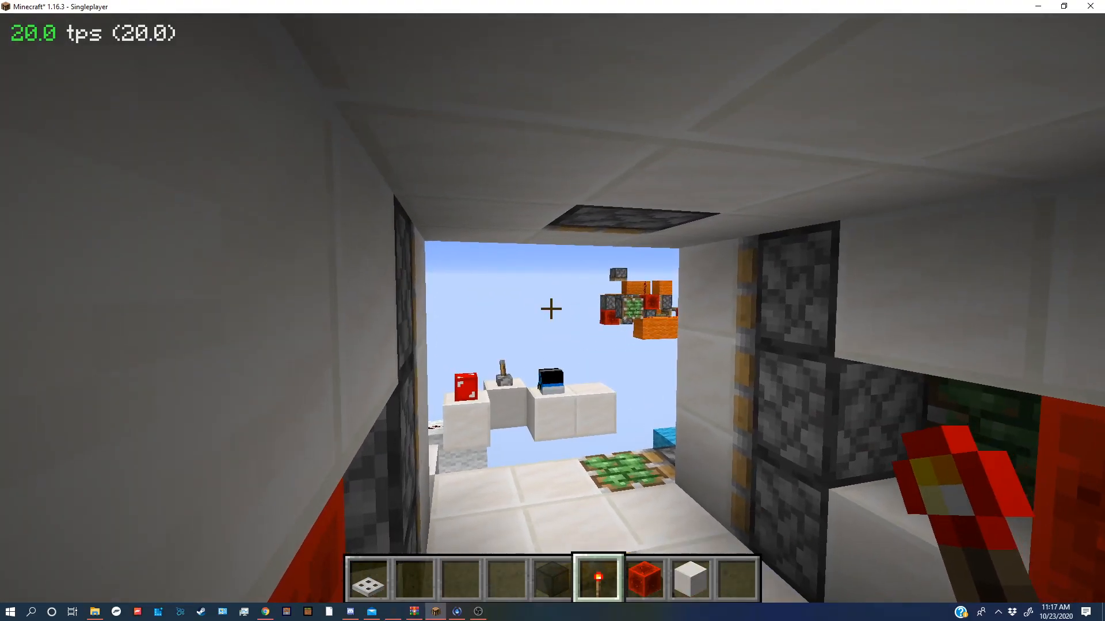